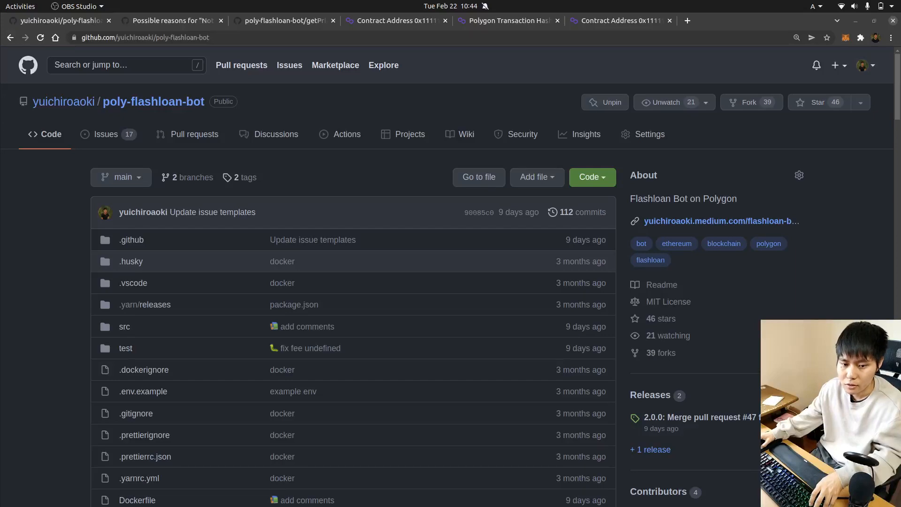
Switch to discussion #36 about the 'Not enough amount to return loan' error
scroll(down, 3)
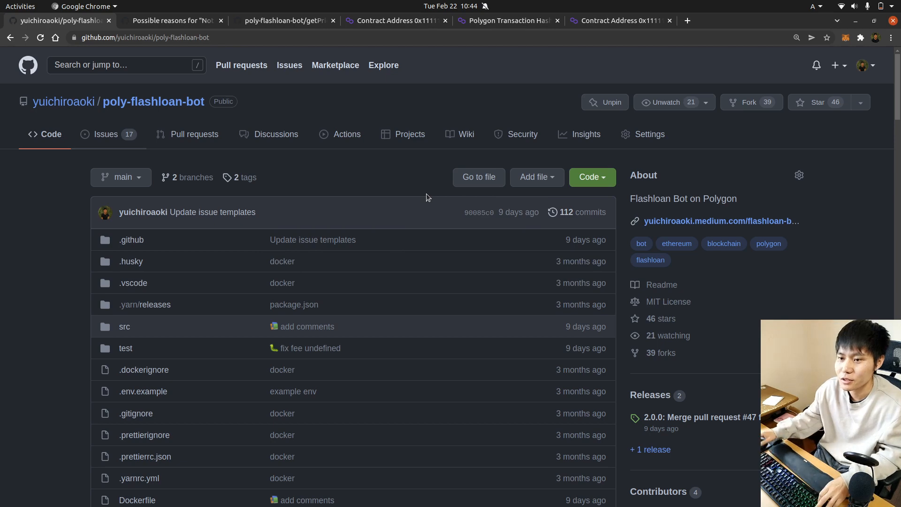
click(168, 20)
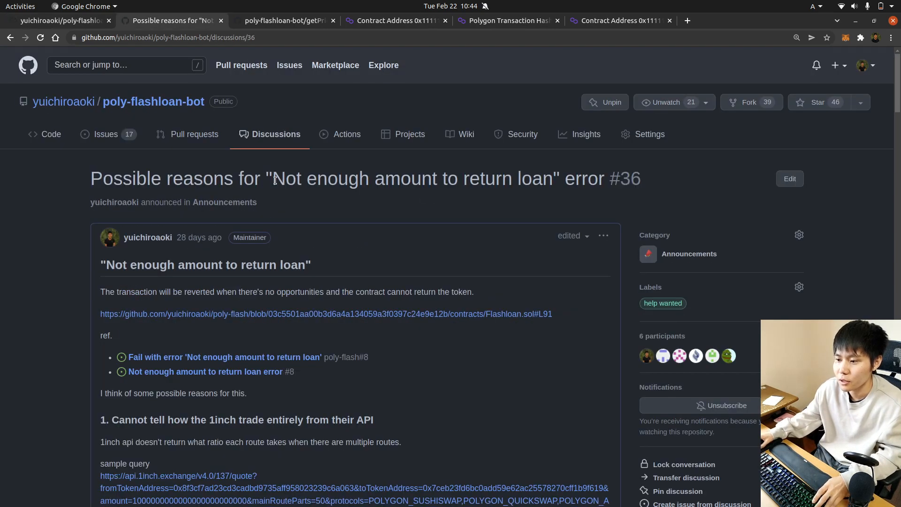
mouse_move(555, 195)
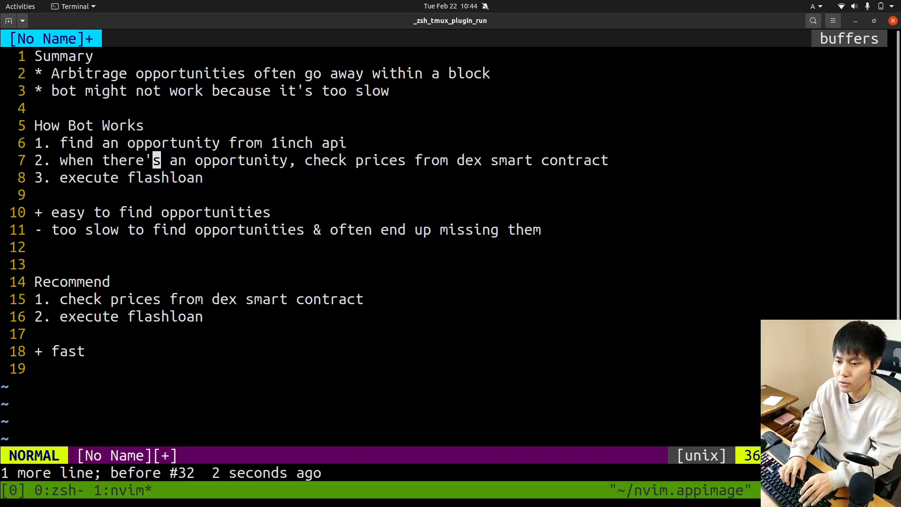
Move the cursor through the How Bot Works steps and the fast-advantage line in the notes
key(w)
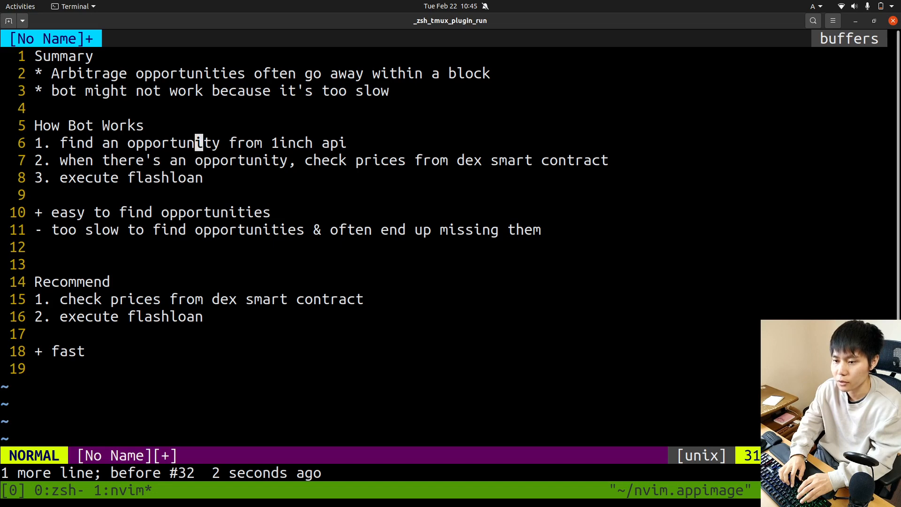
key(j)
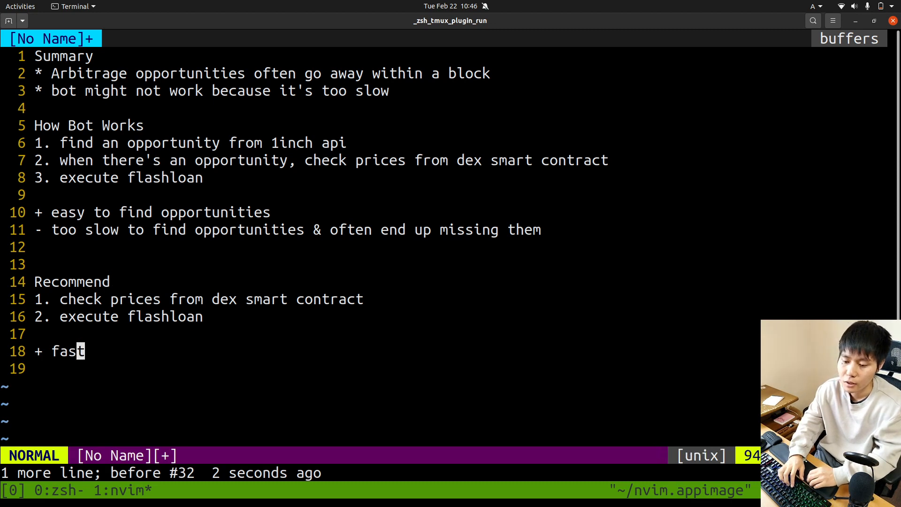
key(k)
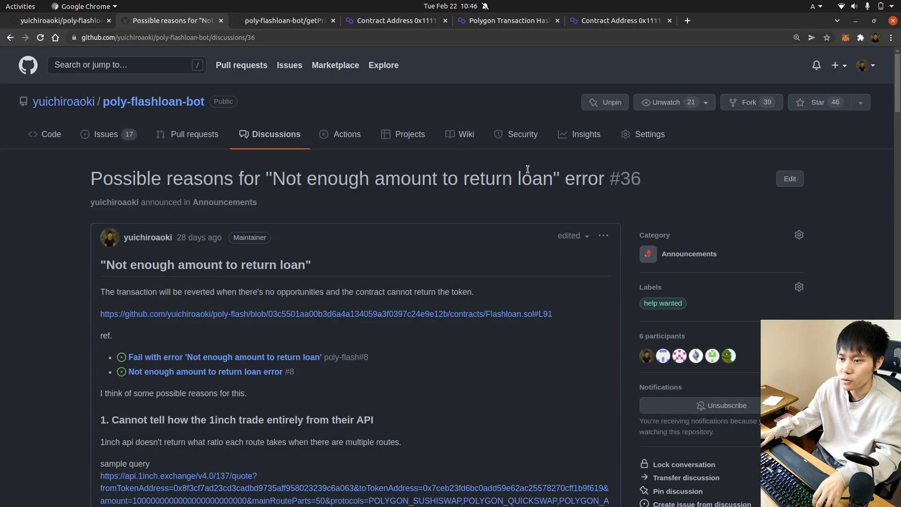
Show the Uniswap v2 getPrice.ts file and highlight the getPriceOnUniV2 function
click(279, 20)
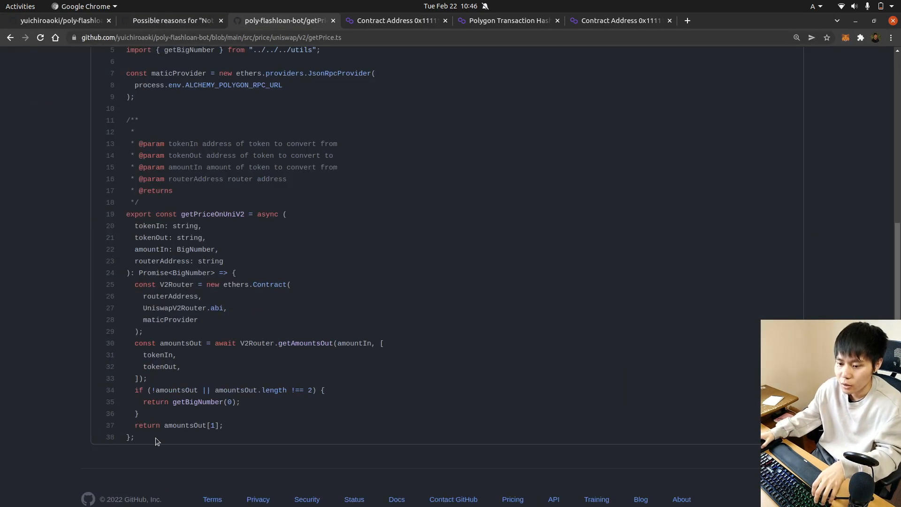
drag(142, 308, 155, 436)
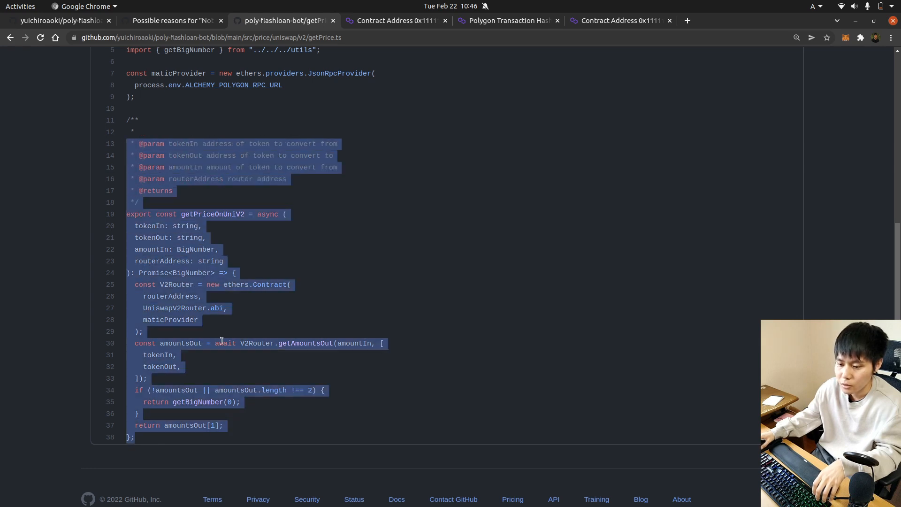
click(235, 344)
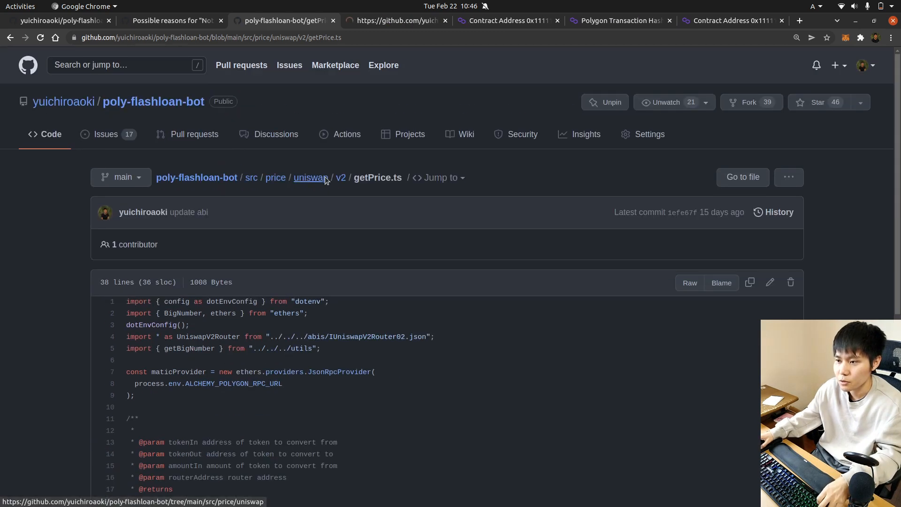
Navigate from the uniswap folder into v3 and display its getPrice.ts with getPriceOnUniV3
click(309, 177)
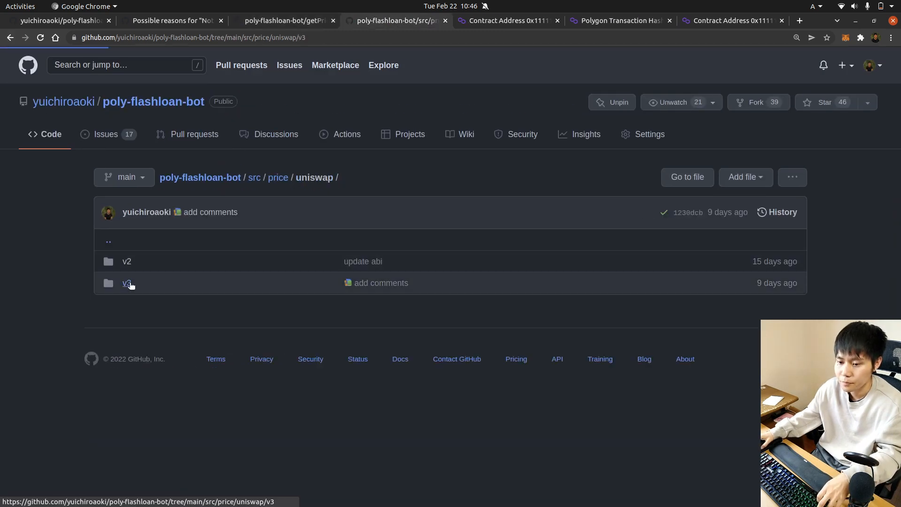
click(126, 283)
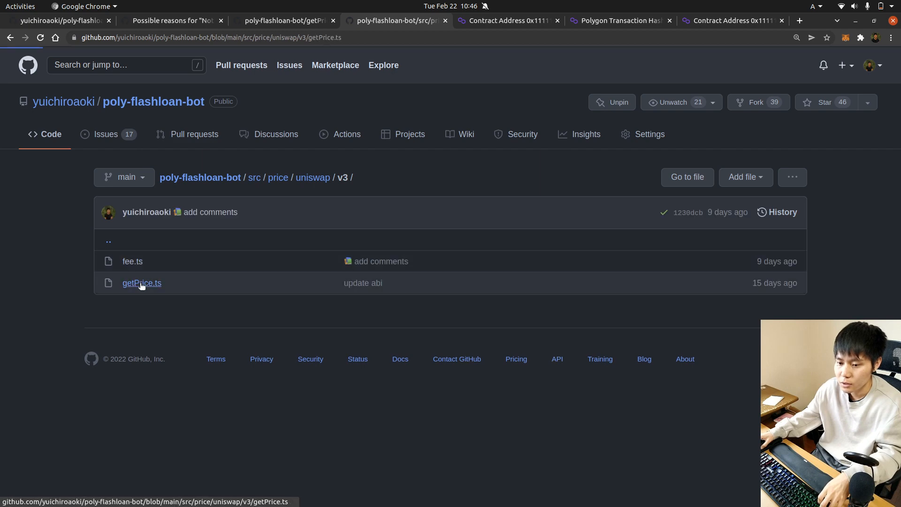
click(142, 283)
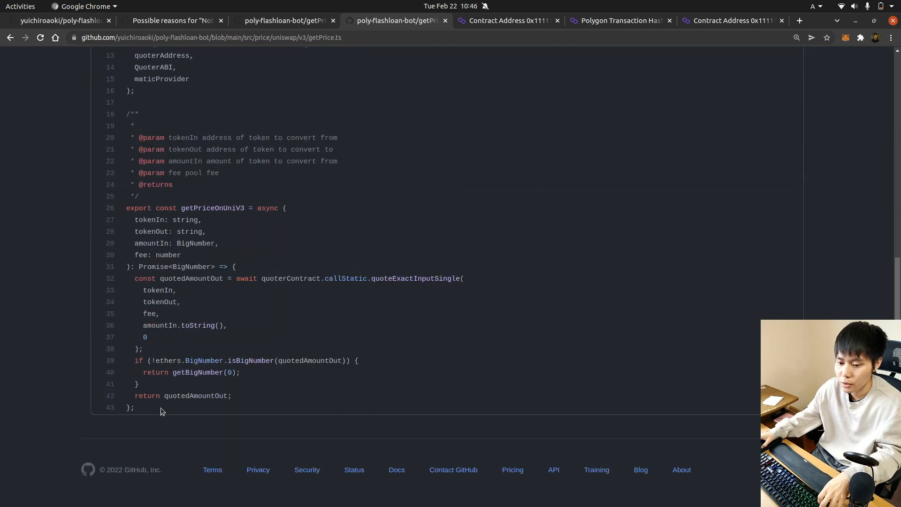
mouse_move(181, 112)
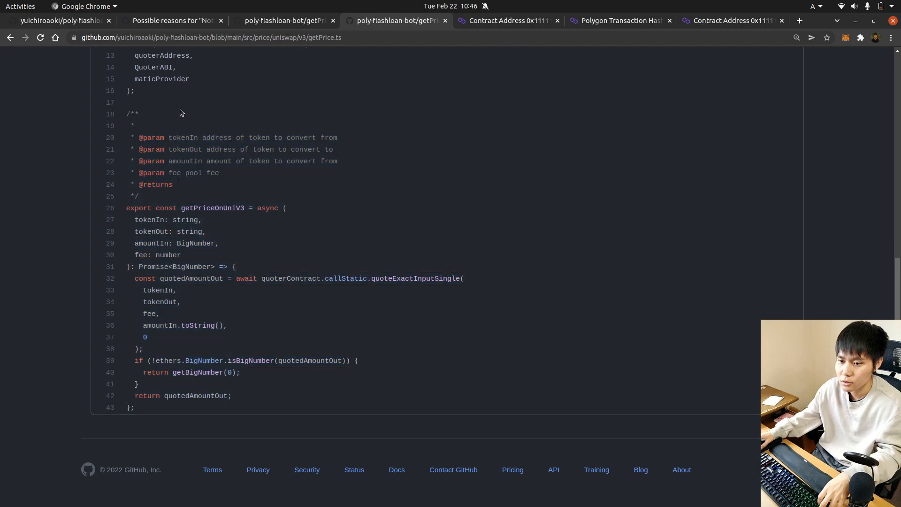
mouse_move(346, 130)
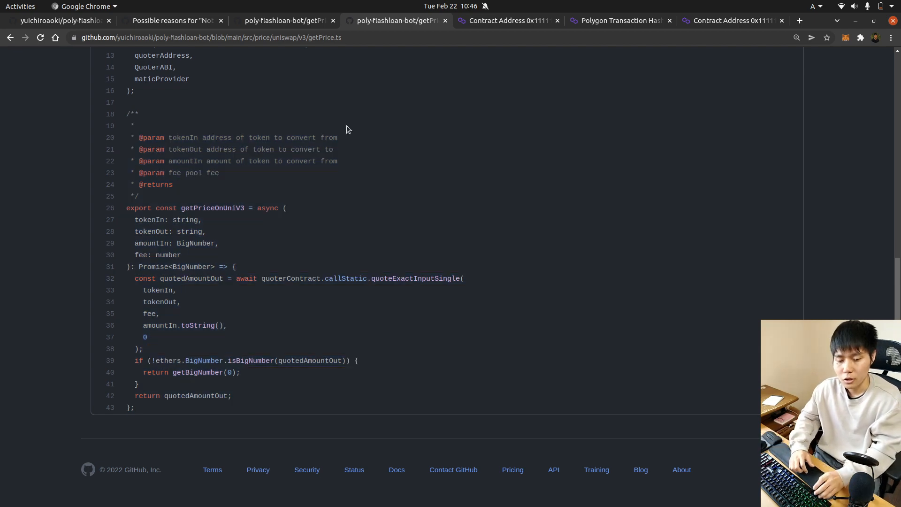